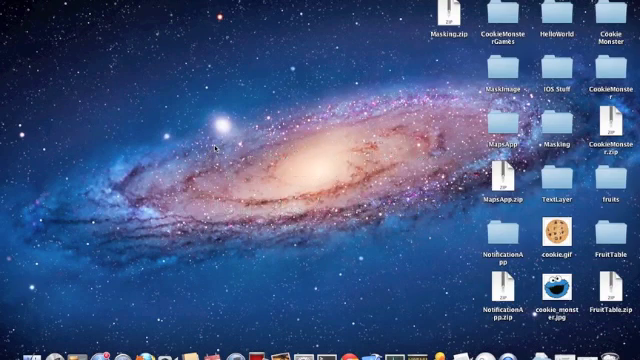
mouse_move(228, 248)
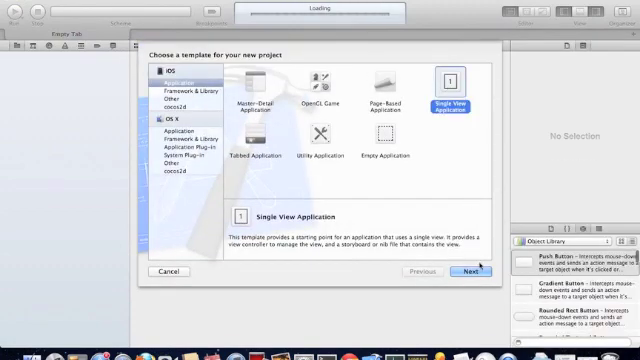
Step: Create a Single View iPhone app with product name and class prefix 'MaskingProject'
click(468, 271)
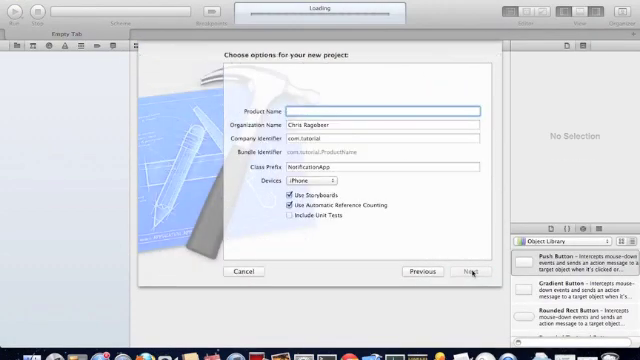
text(Maki)
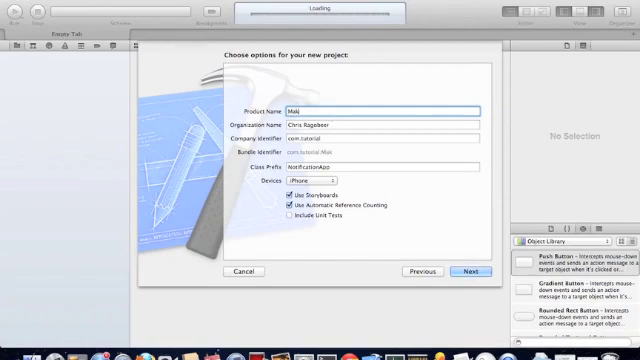
text(askingProject)
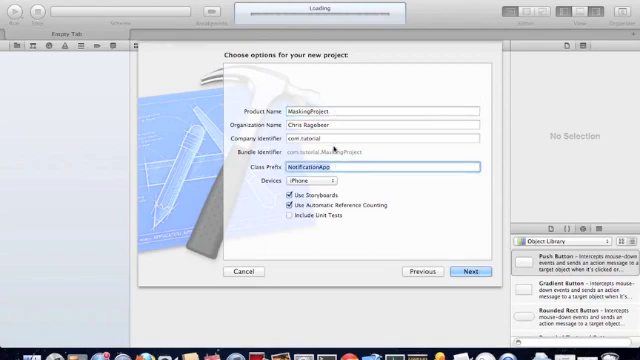
text(MaskingProject)
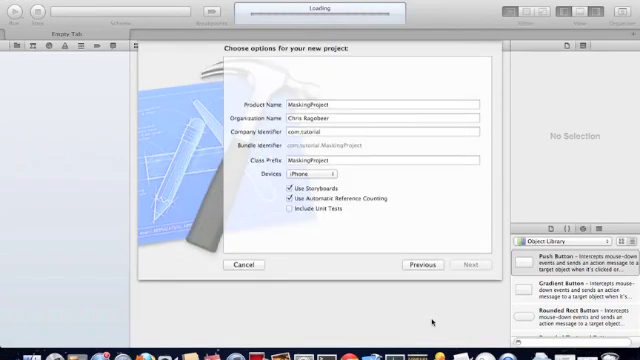
click(466, 264)
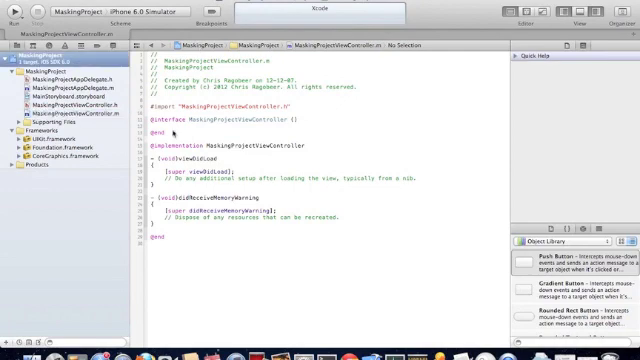
Step: Add QuartzCore to the MaskingProject target's Linked Frameworks and Libraries
click(30, 55)
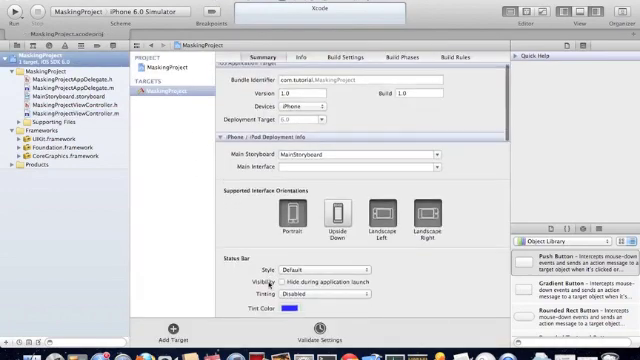
scroll(down, 3)
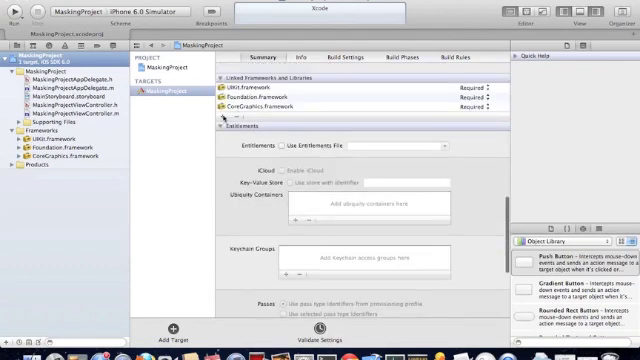
click(224, 115)
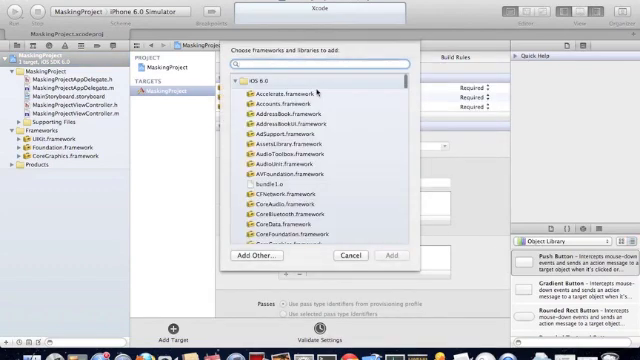
text(QuartzCore)
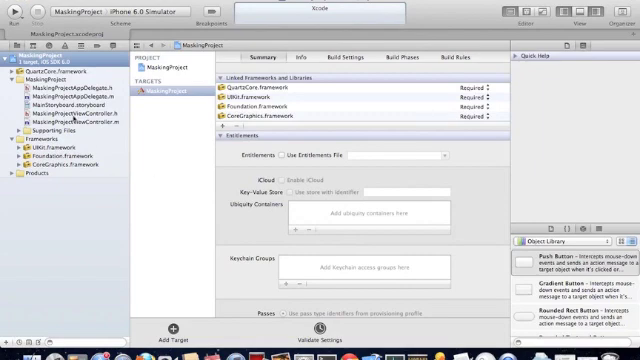
click(45, 64)
text(#import <QuartzCore/QuartzCore.h>)
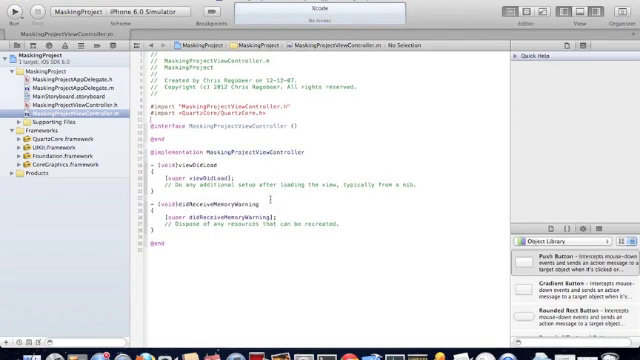
mouse_move(424, 182)
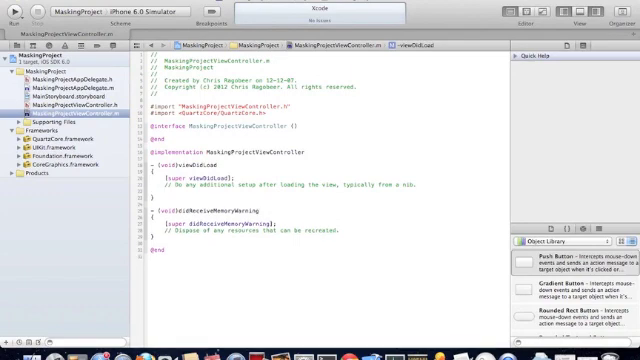
Step: Add the QuartzCore import and begin 'self.view.backgroundColor' in viewDidLoad
text(self.viewbackground)
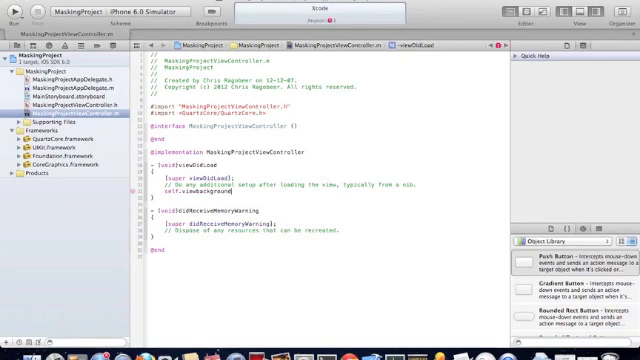
text(Color)
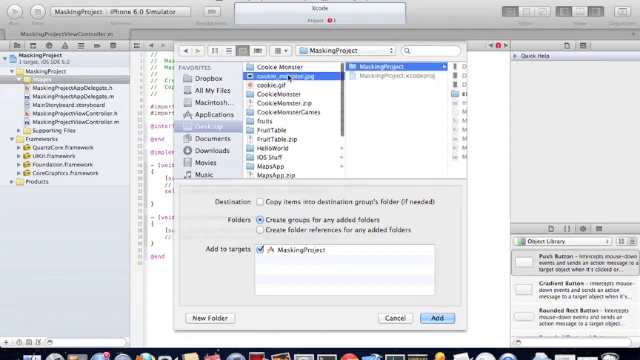
Step: Add cookie_monster.jpg from the Desktop into the new Images group
click(436, 318)
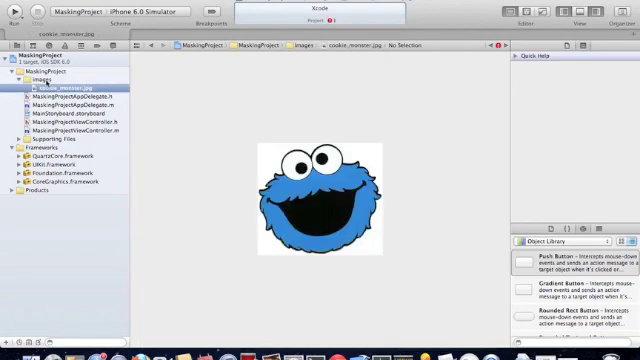
click(45, 80)
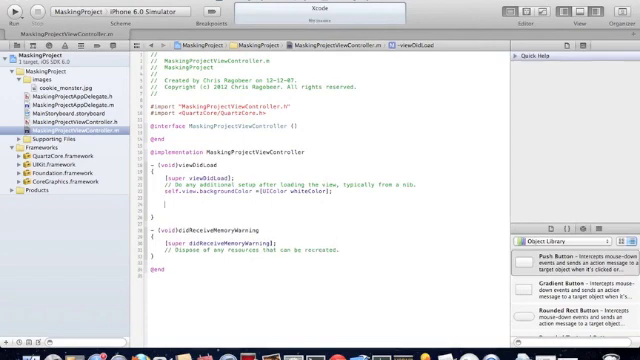
Step: Declare 'UIImageView *image' initialised with [UIImage imageNamed:@"cookie_monster.jpg"] in viewDidLoad
text(UIImageView *)
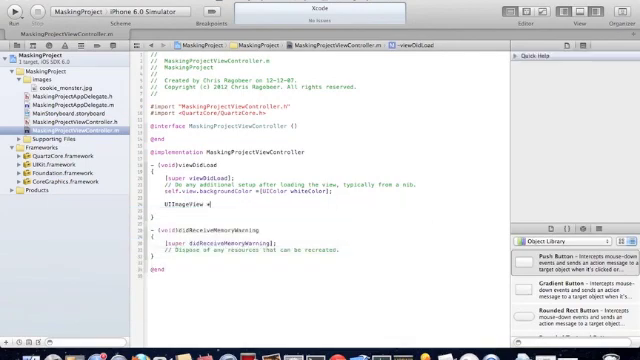
text(image)
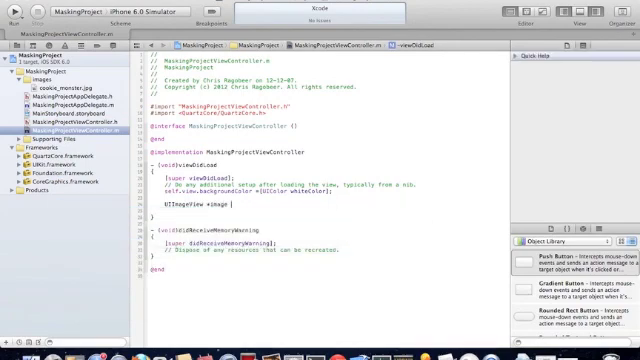
text([UIImageView)
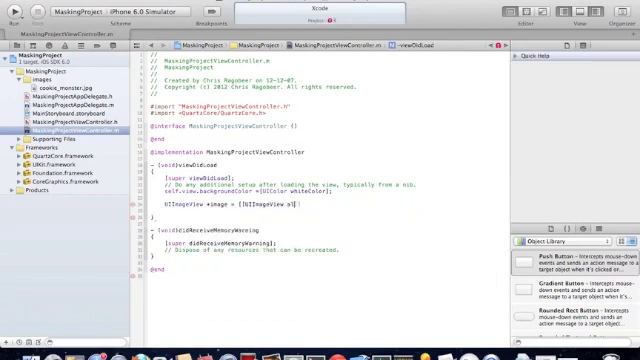
text(alloc])
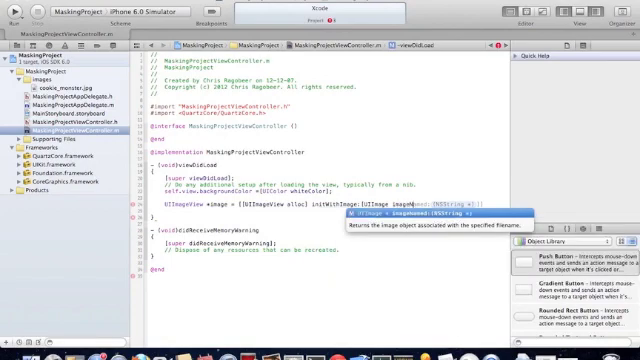
key(Return)
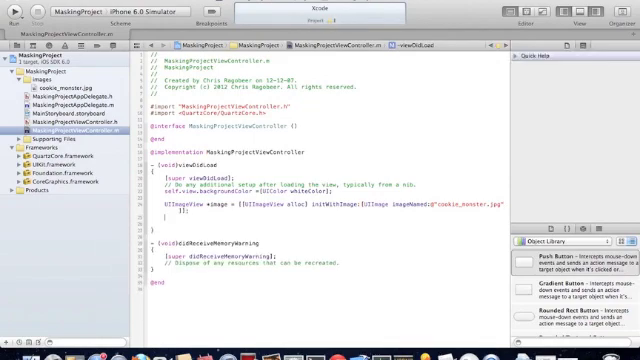
Step: Add 'image.center = self.view.center;' and '[self.view.layer addSublayer:image.layer];' to viewDidLoad
text(iew)
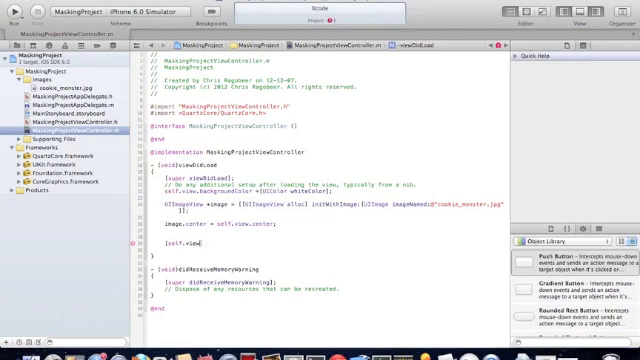
text(layer)
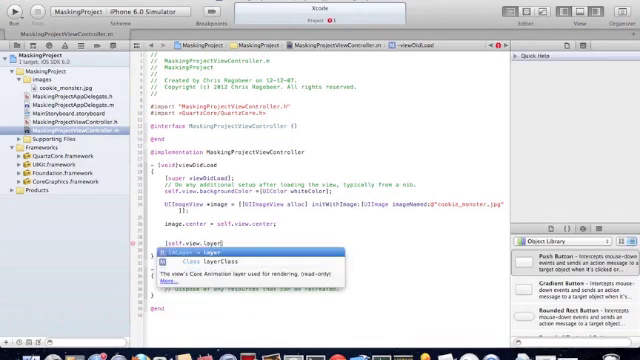
text(addSublayer:image.layer];)
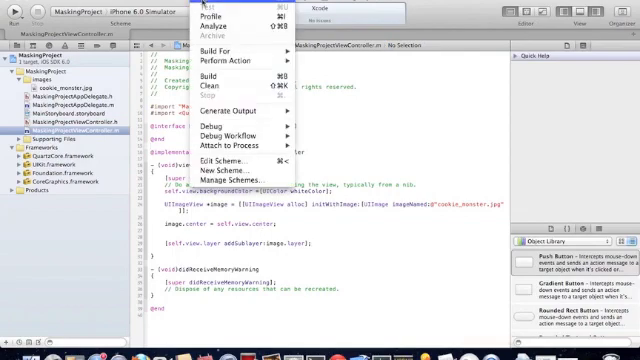
Step: Build and launch the app in the iPhone 6.0 Simulator
click(215, 74)
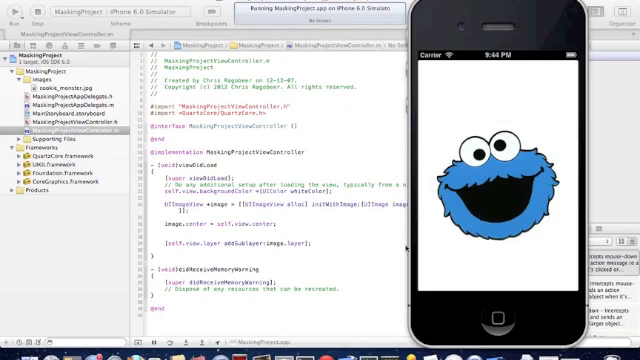
mouse_move(411, 247)
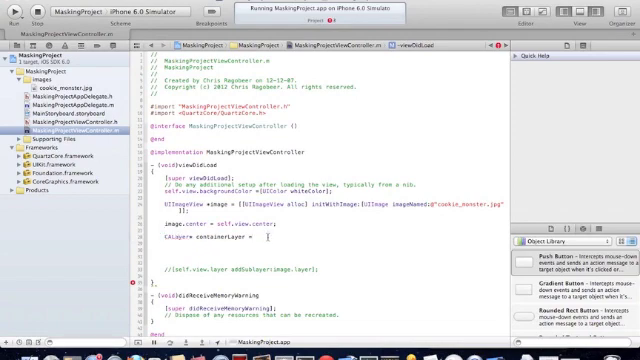
Step: Comment out addSublayer and create containerLayer with black shadowColor, shadowRadius and shadowOffset
text(CALayer layer];)
text(containerLayer.shadowColor = [[UIColor blackColor)
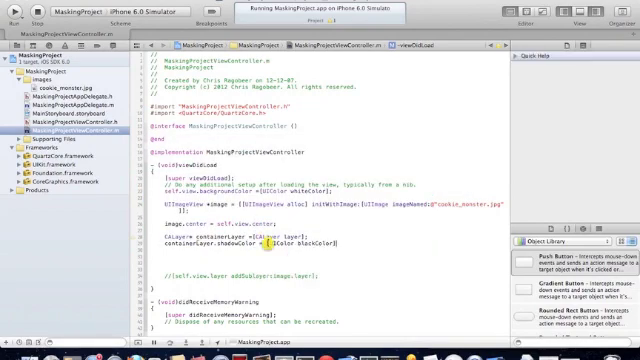
text(.CGColor;)
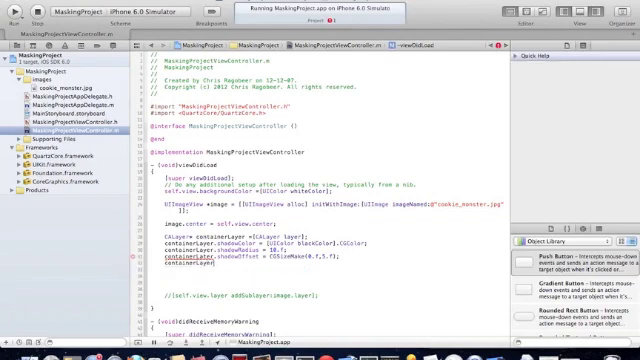
text(style)
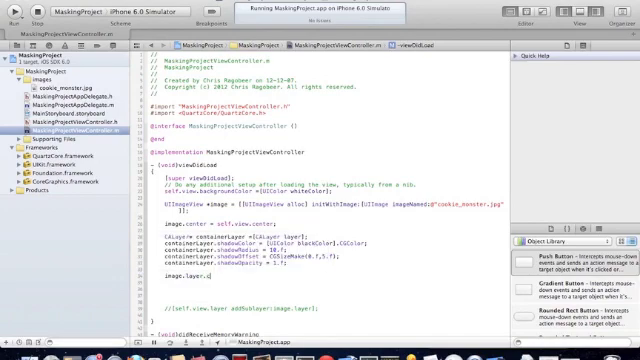
Step: Set image.layer.cornerRadius to roundf(image.frame.size.width/2.0) in viewDidLoad
text(cornerRadius = roundf(image.frame.size.width/2.0);)
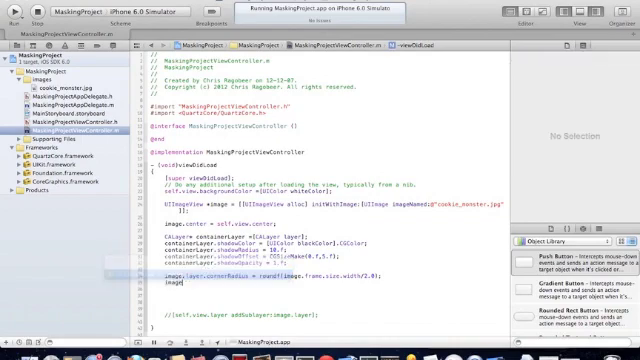
text(style)
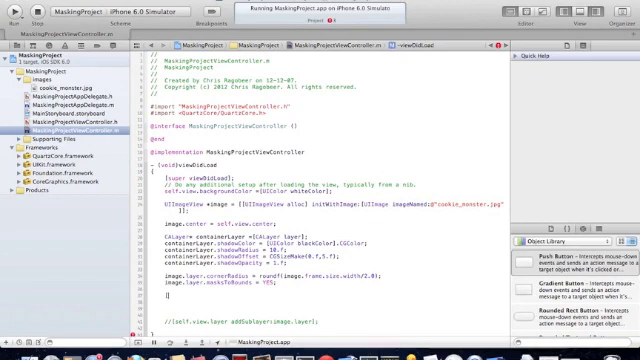
Step: Set image.layer.masksToBounds = YES and start a new containerLayer line
text(containerLayer addSublayer:image.layer];)
click(285, 303)
text([self.view.layer addSublayer:containerLayer];)
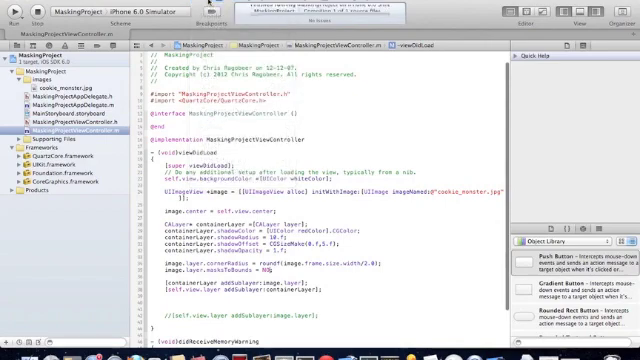
Step: Run MaskingProject in the iPhone Simulator to show Cookie Monster with its red shadow
click(15, 17)
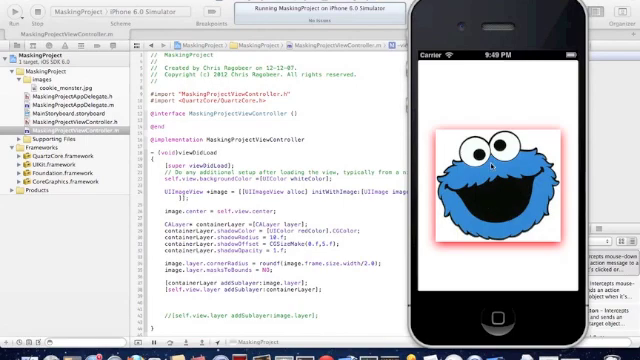
mouse_move(504, 189)
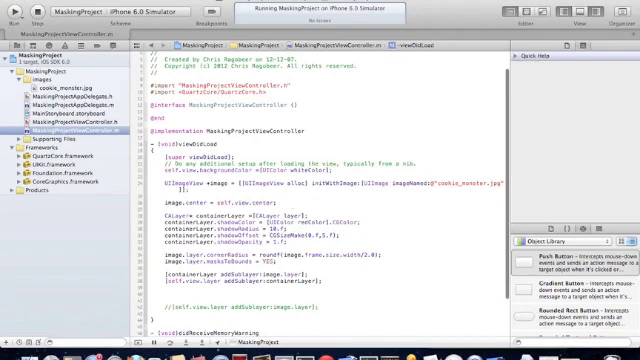
Step: Bring up the Product menu's build and run commands
click(75, 6)
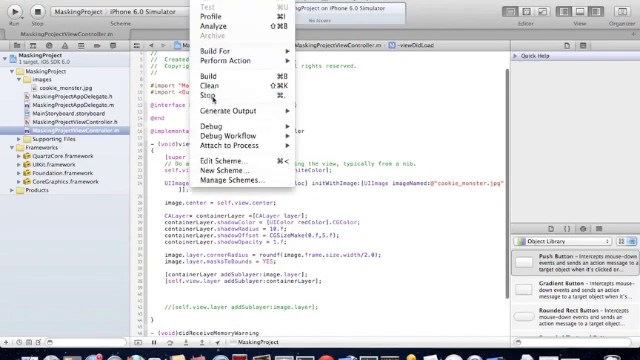